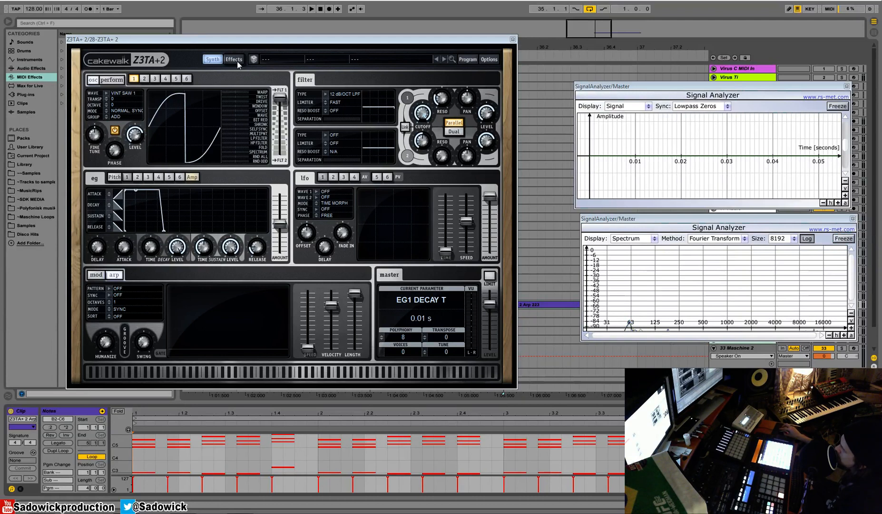
{"action": "mouse_move", "coordinate": [371, 89]}
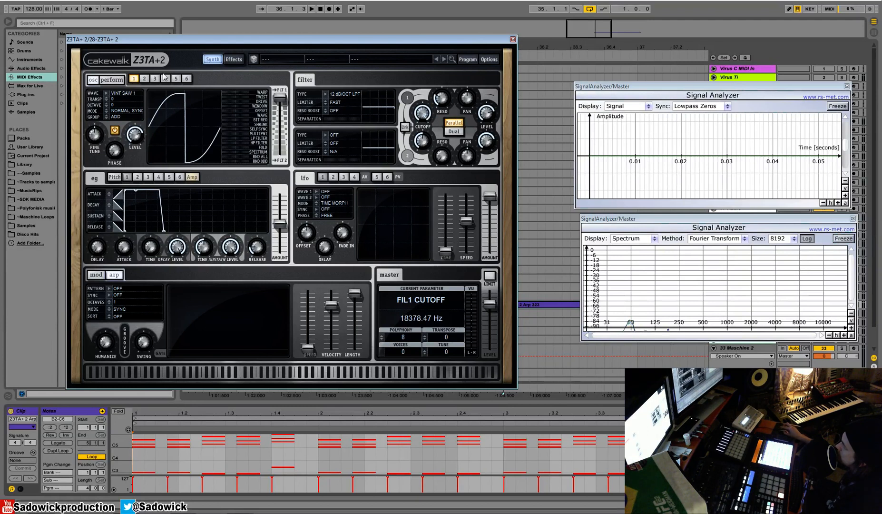
Leave the synthesis controls for the Effects page, where every effect starts off
{"action": "left_click", "coordinate": [233, 59]}
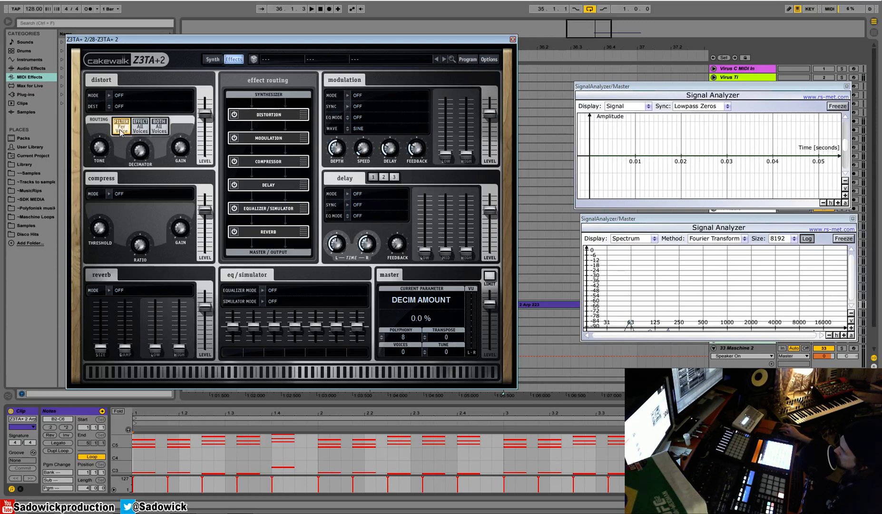
Audition Valve Amp distortion post all voices, then set it Off with Dest Filter 1 and adjust decimation
{"action": "left_click", "coordinate": [139, 125]}
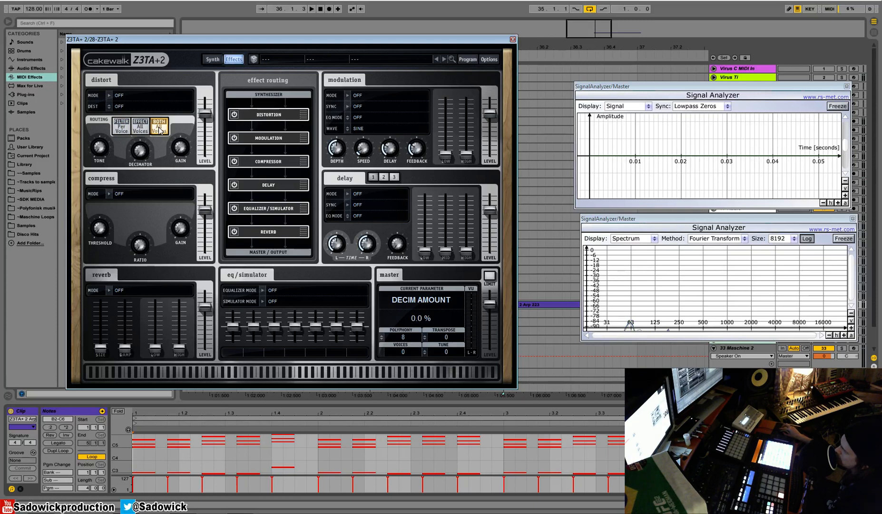
{"action": "mouse_move", "coordinate": [134, 100]}
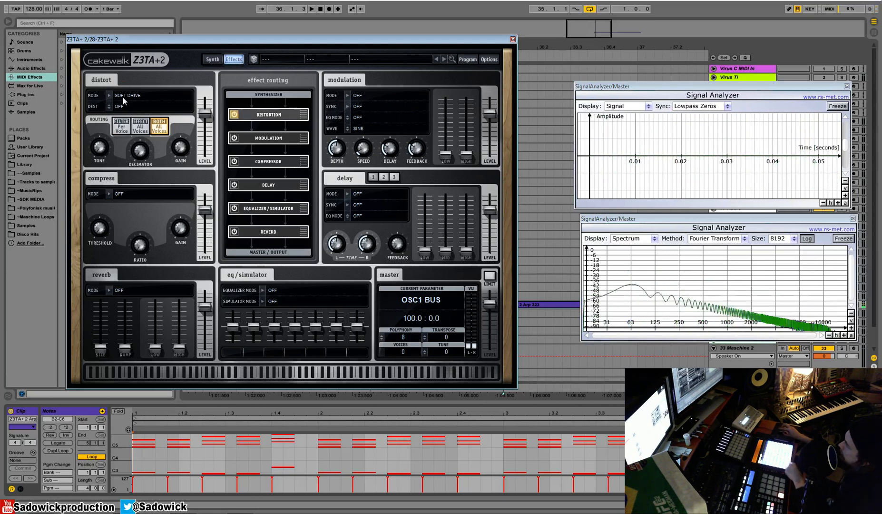
{"action": "left_click", "coordinate": [135, 95]}
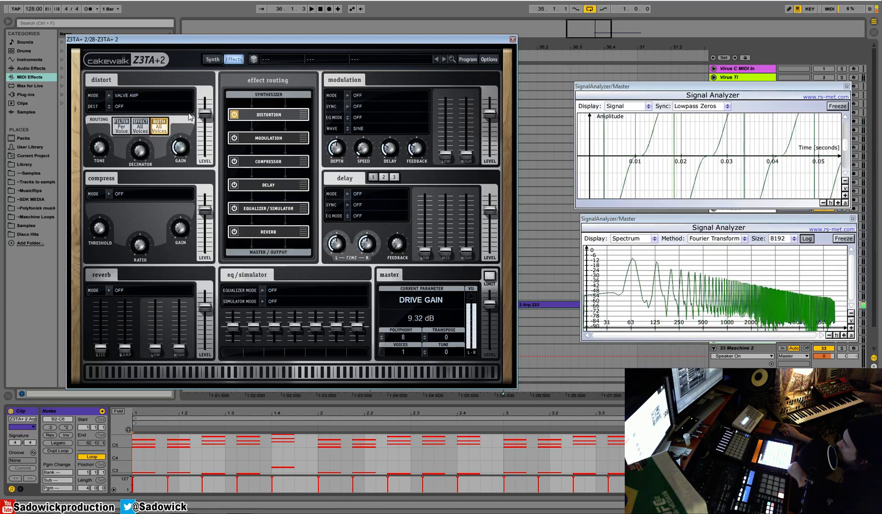
{"action": "left_click", "coordinate": [152, 95]}
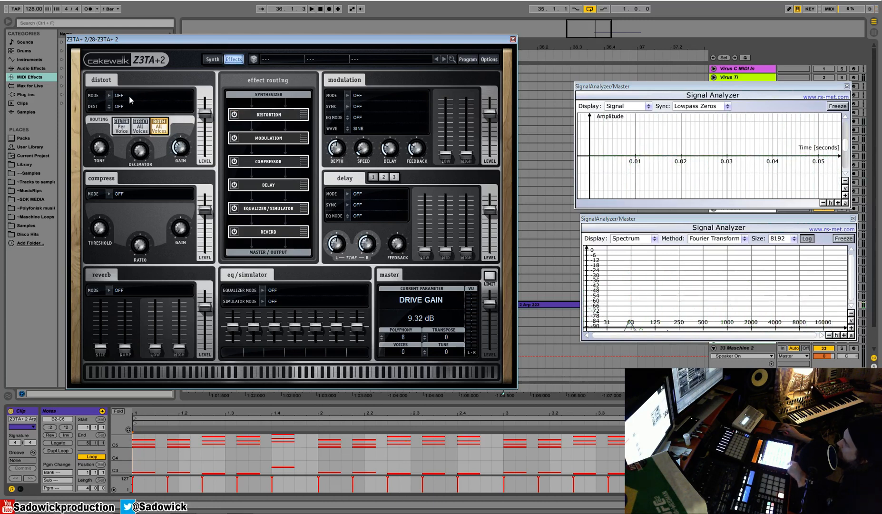
{"action": "left_click", "coordinate": [130, 107]}
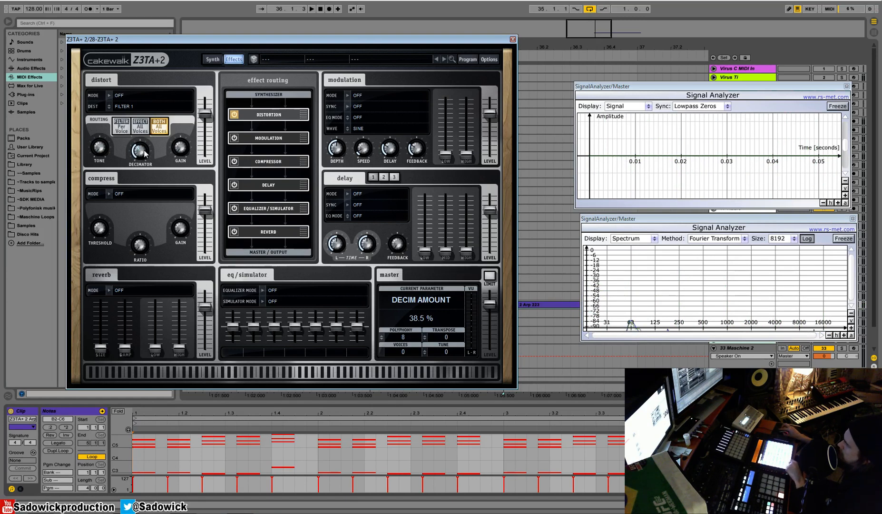
{"action": "left_click_drag", "start_coordinate": [139, 150], "coordinate": [138, 129]}
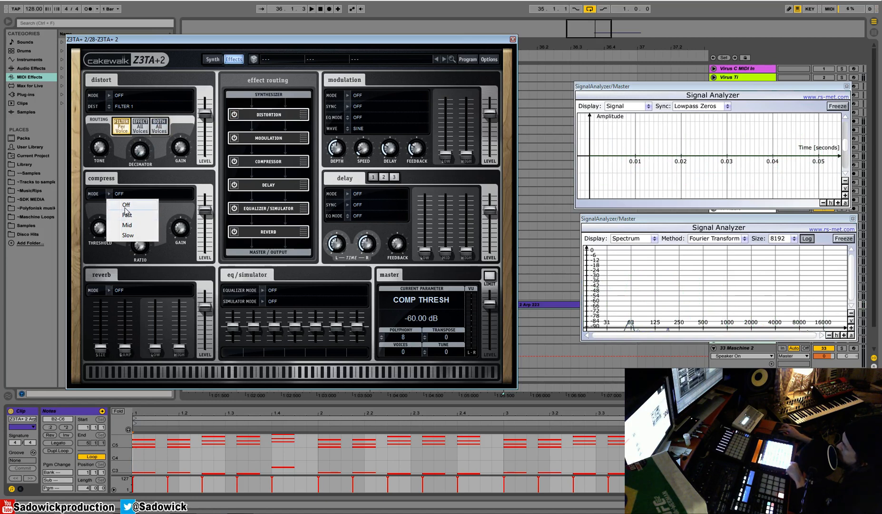
{"action": "left_click", "coordinate": [127, 215]}
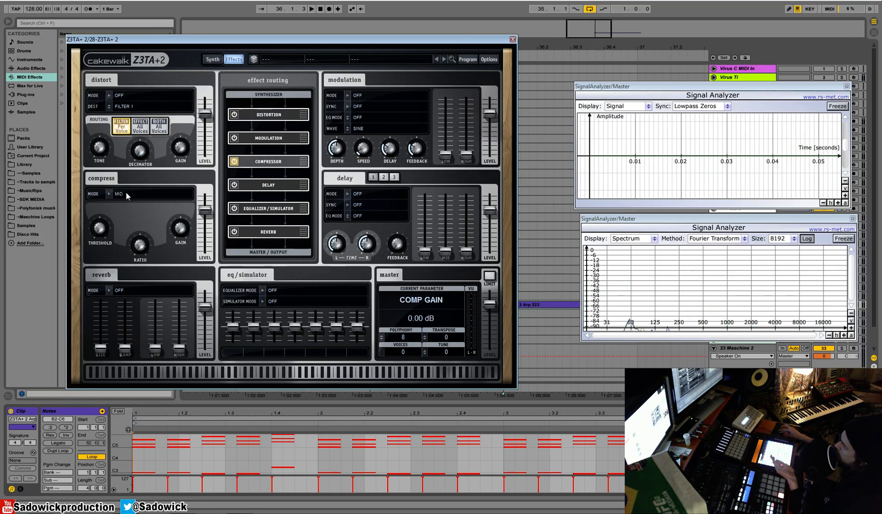
{"action": "left_click", "coordinate": [118, 194]}
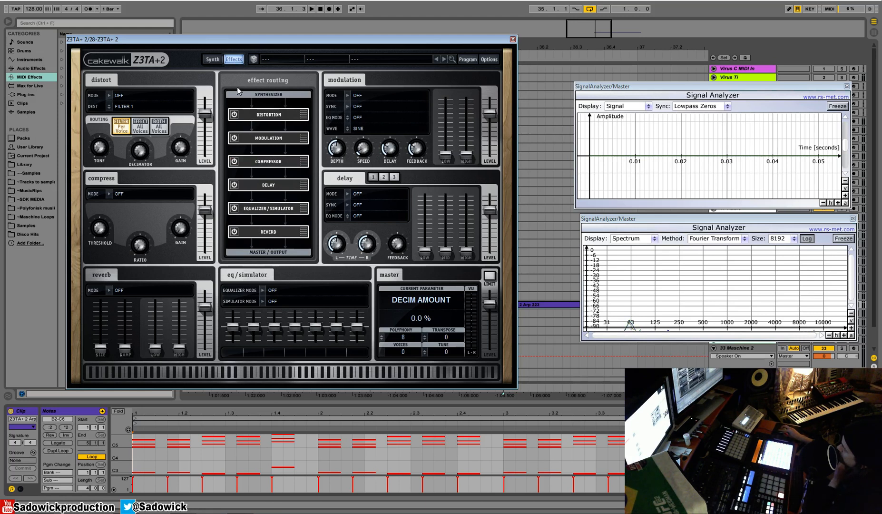
{"action": "mouse_move", "coordinate": [256, 120]}
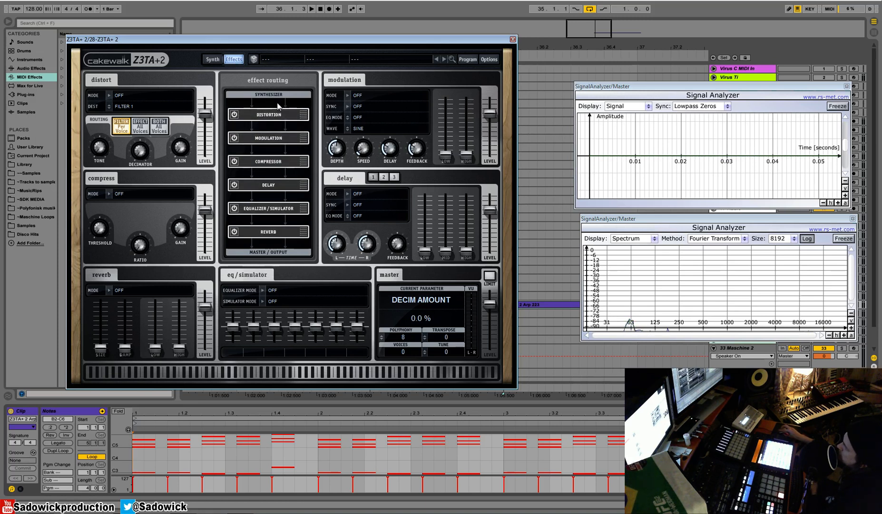
{"action": "mouse_move", "coordinate": [263, 232]}
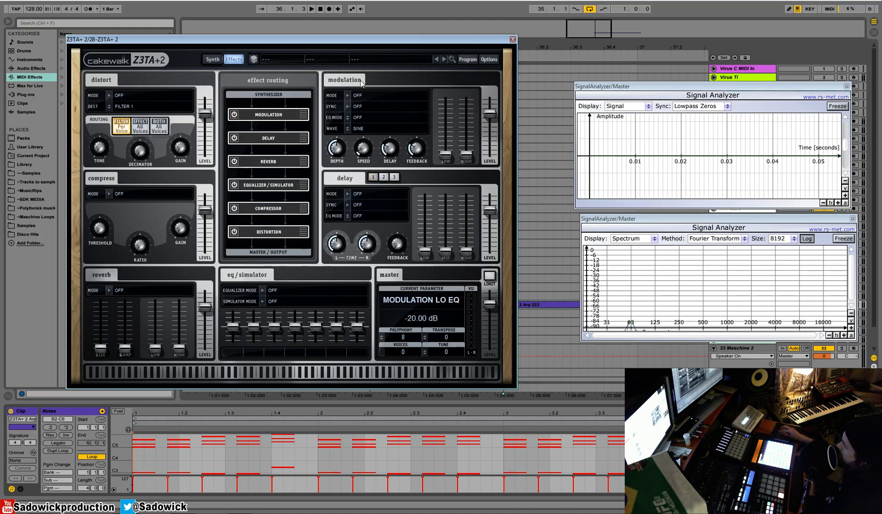
{"action": "mouse_move", "coordinate": [334, 115]}
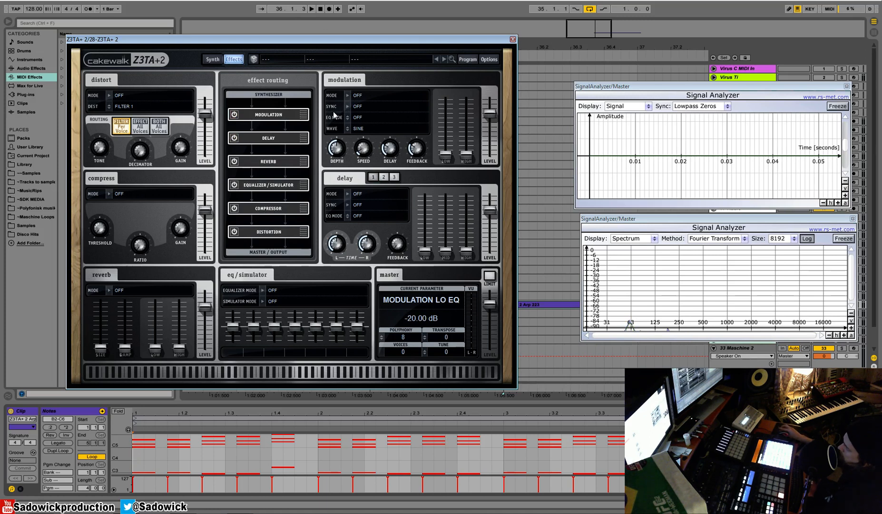
{"action": "mouse_move", "coordinate": [349, 93]}
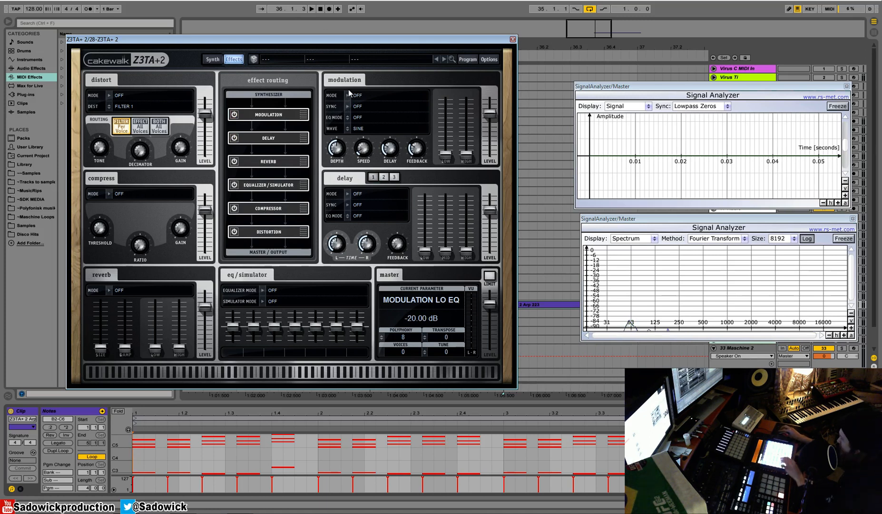
Audition Mono Chorus and Chorus/Phaser as the modulation effect type
{"action": "left_click", "coordinate": [358, 94]}
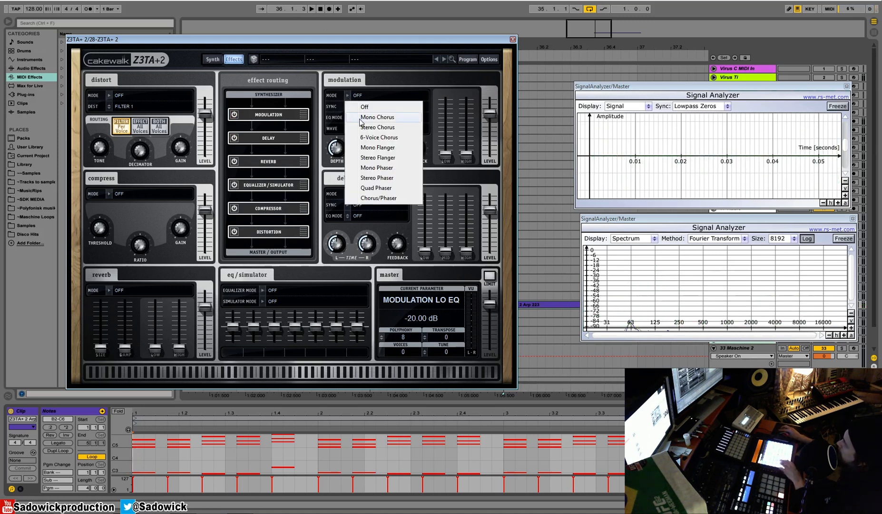
{"action": "left_click", "coordinate": [377, 117]}
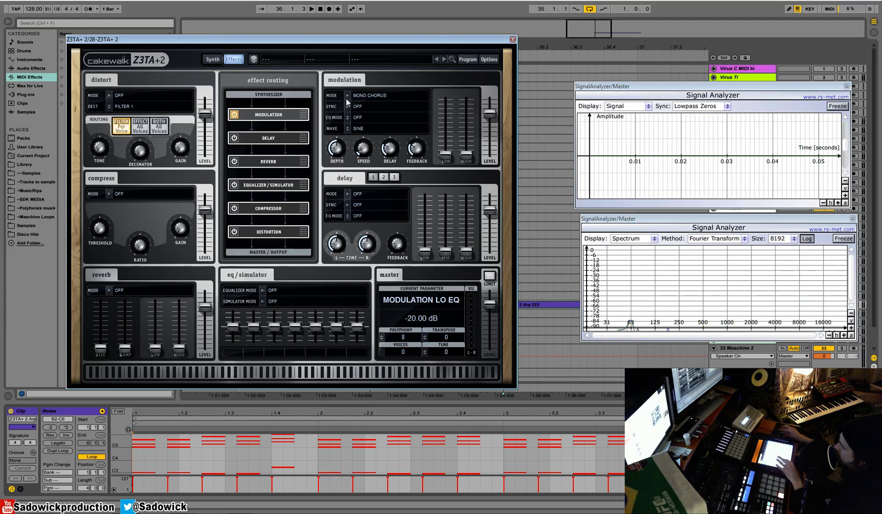
{"action": "left_click", "coordinate": [370, 95]}
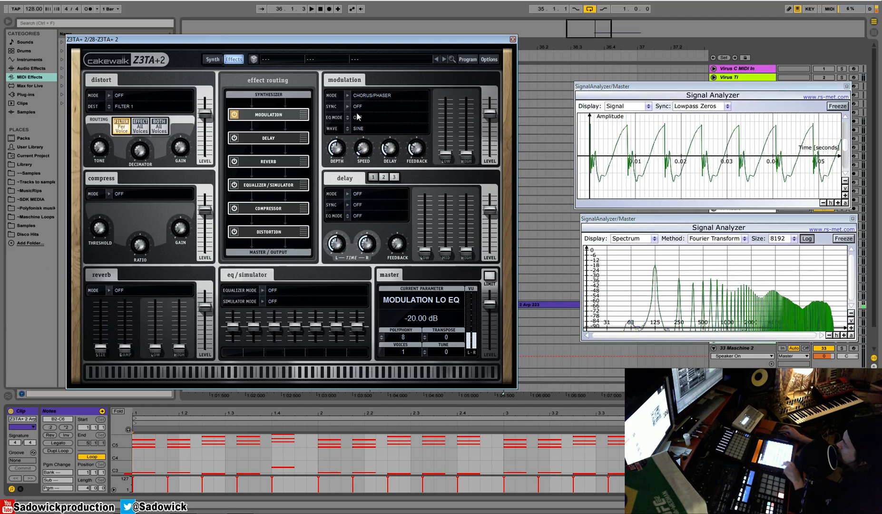
{"action": "left_click", "coordinate": [358, 107]}
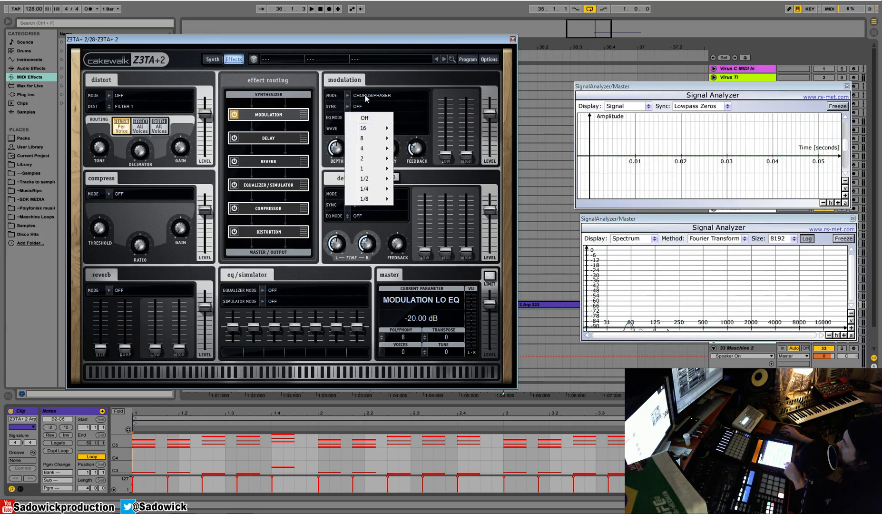
{"action": "left_click", "coordinate": [369, 95]}
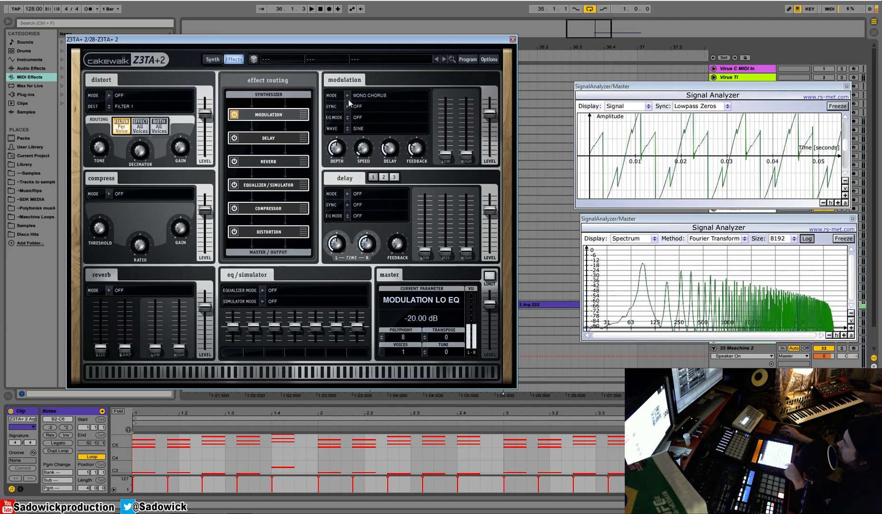
Sync the modulation rate to one bar and adjust output level, waveform and feedback
{"action": "left_click", "coordinate": [358, 106]}
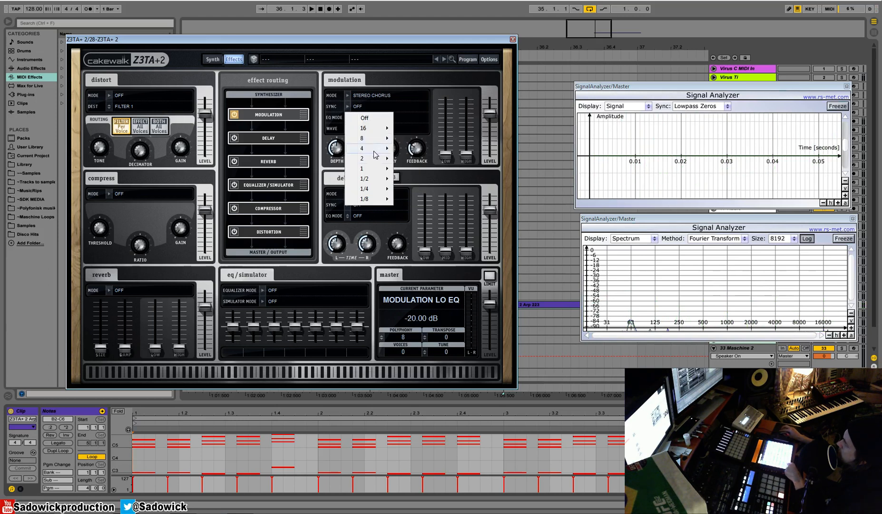
{"action": "mouse_move", "coordinate": [363, 168]}
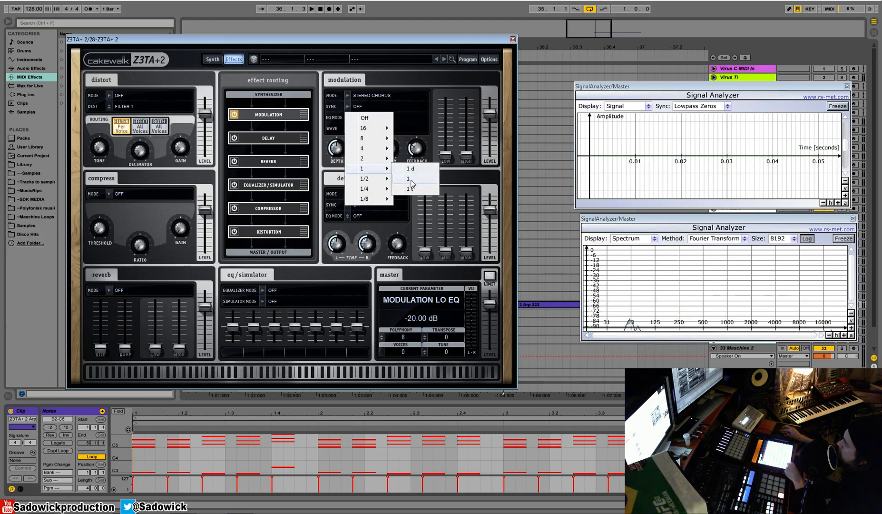
{"action": "left_click", "coordinate": [407, 178]}
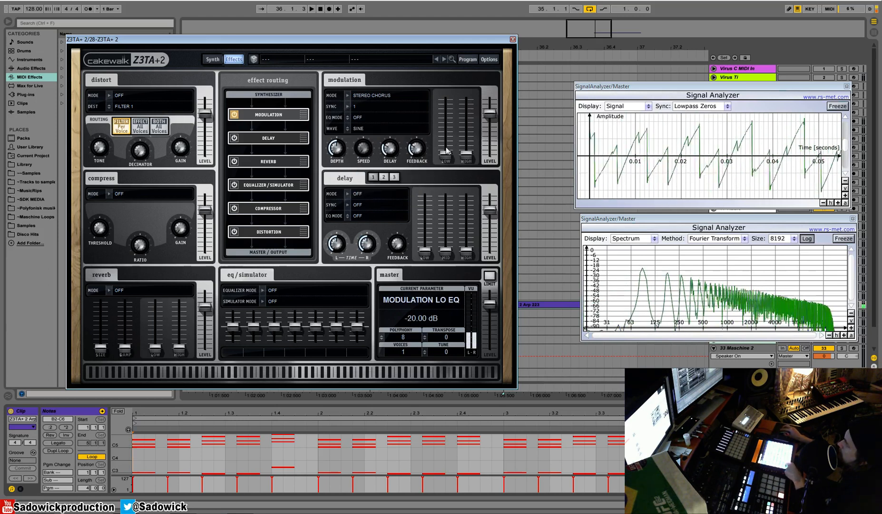
{"action": "left_click_drag", "start_coordinate": [416, 149], "coordinate": [416, 138]}
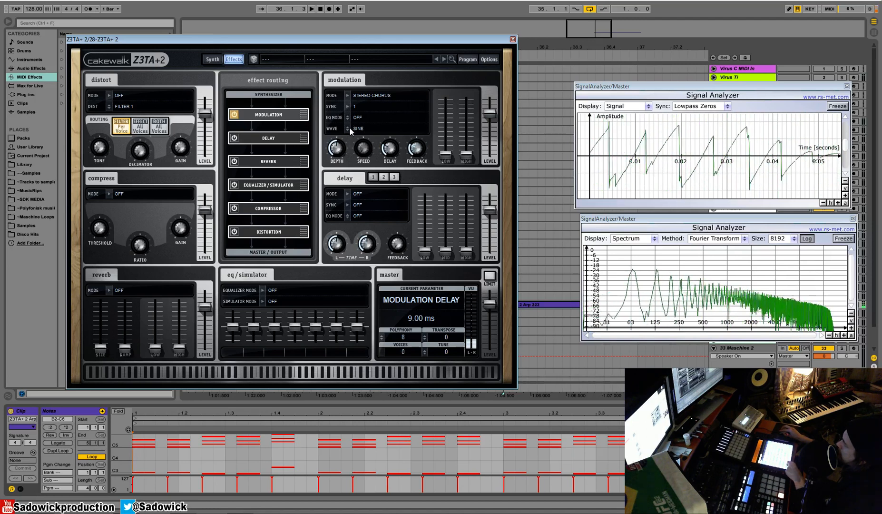
{"action": "left_click", "coordinate": [358, 128]}
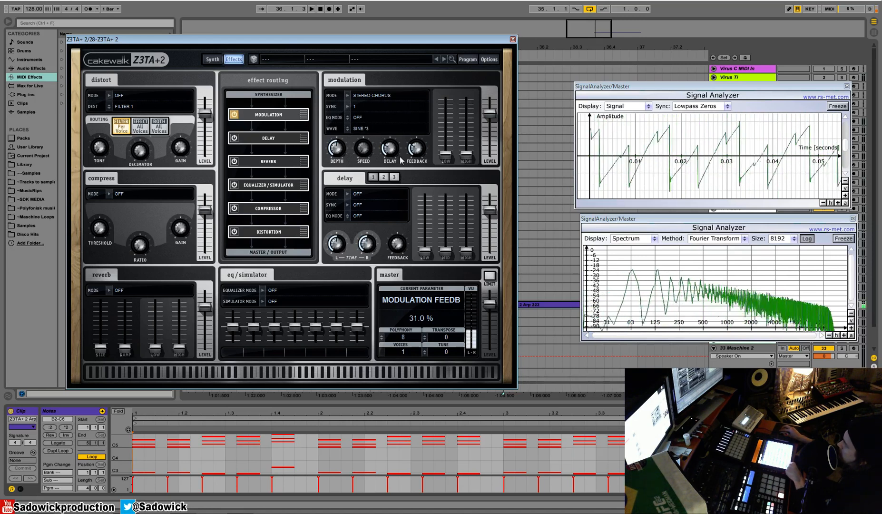
{"action": "left_click_drag", "start_coordinate": [336, 146], "coordinate": [336, 130]}
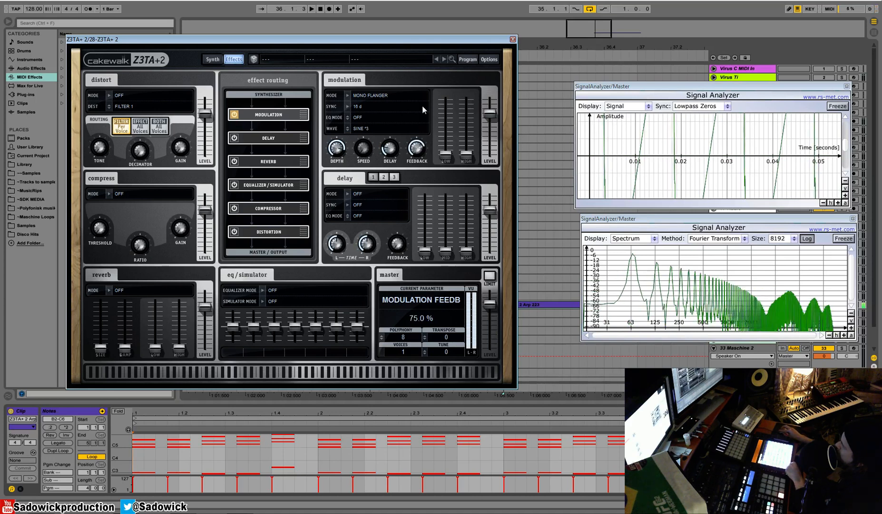
{"action": "left_click_drag", "start_coordinate": [417, 147], "coordinate": [417, 140]}
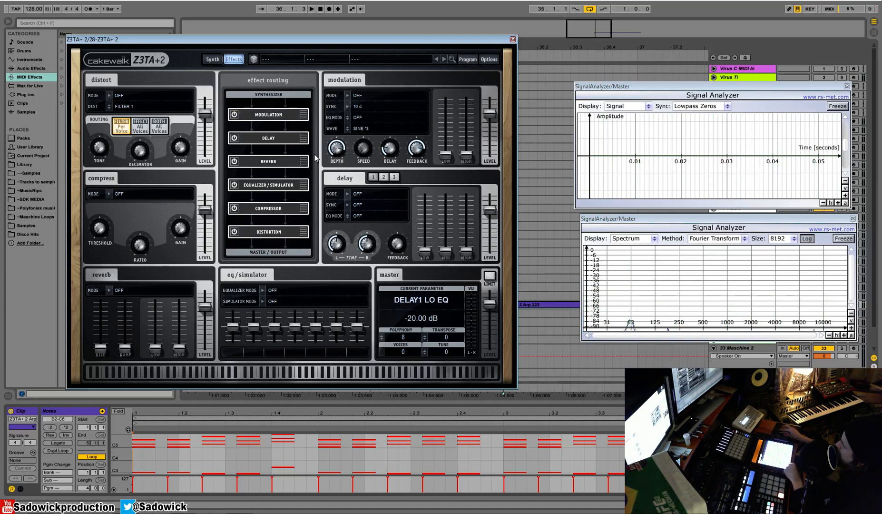
Make Delay 1 a Stereo Delay synced to 1/4 t, with tone adjusted and Wide EQ
{"action": "left_click", "coordinate": [357, 193]}
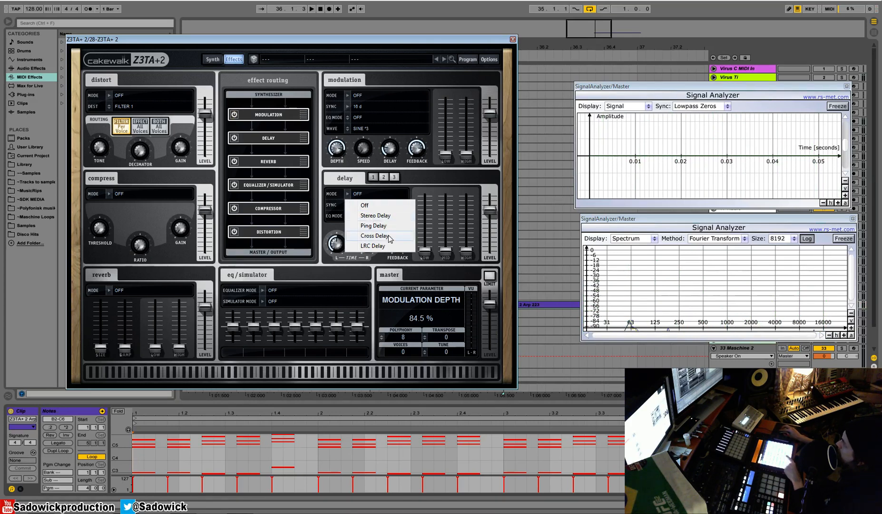
{"action": "left_click", "coordinate": [372, 246]}
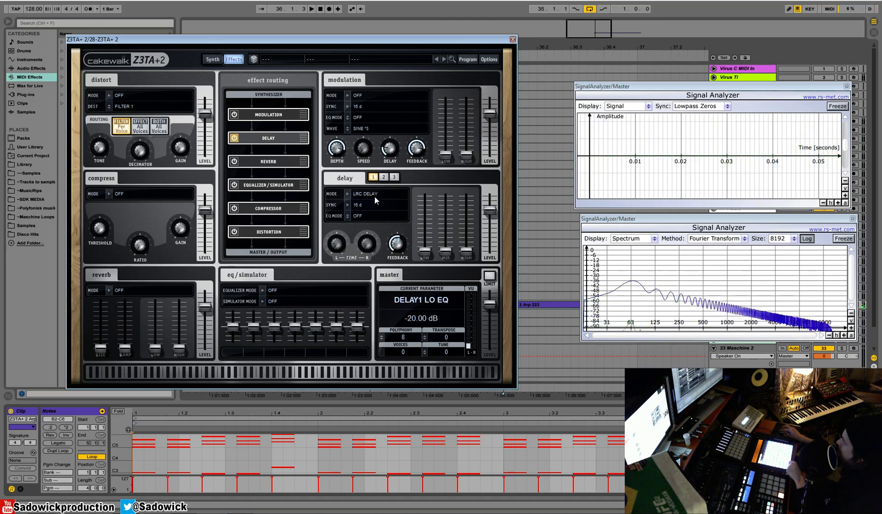
{"action": "left_click", "coordinate": [357, 204]}
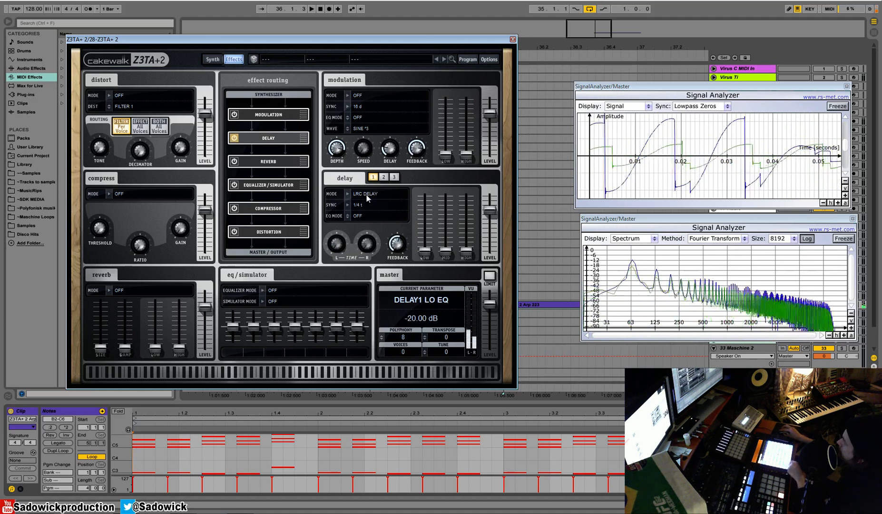
{"action": "left_click", "coordinate": [364, 193]}
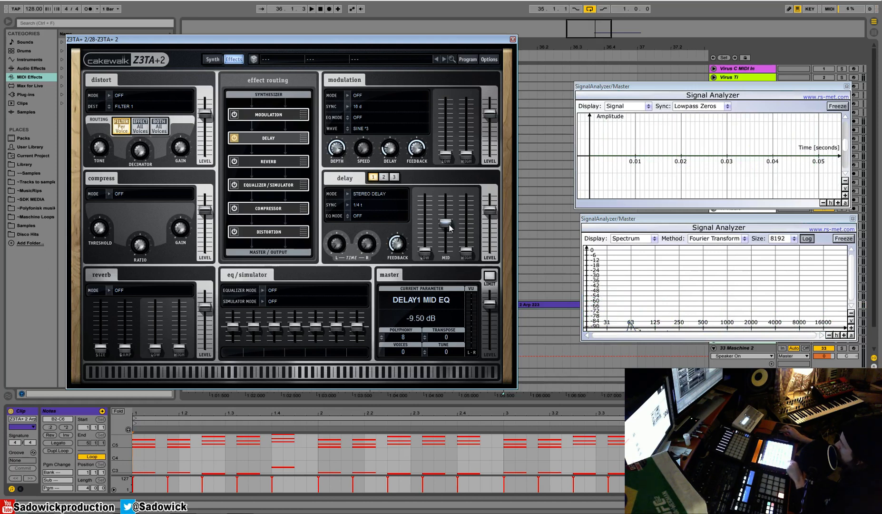
{"action": "left_click_drag", "start_coordinate": [467, 231], "coordinate": [466, 256]}
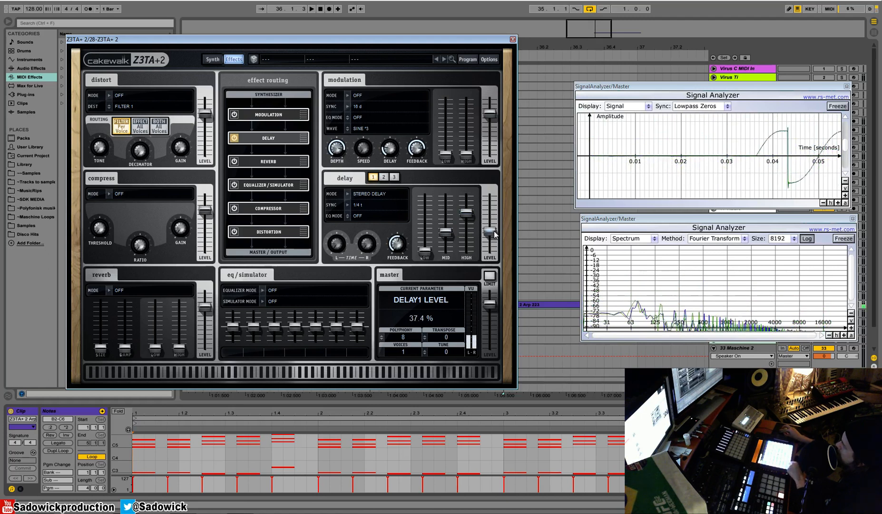
{"action": "left_click", "coordinate": [358, 216]}
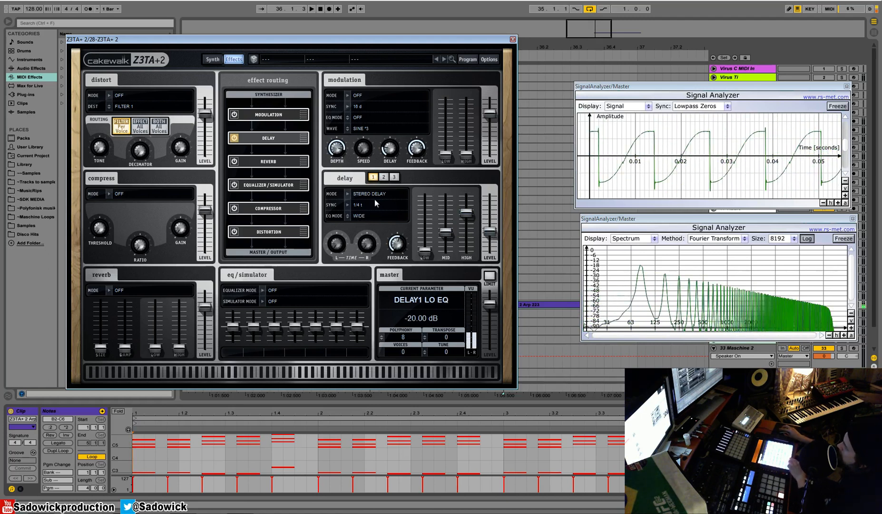
Set the third delay to Cross Delay synced to a half note
{"action": "left_click", "coordinate": [379, 193]}
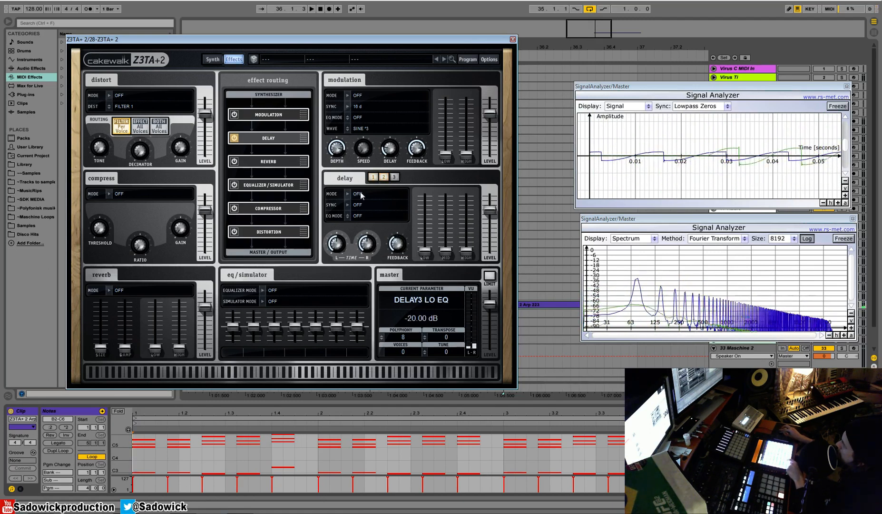
{"action": "left_click", "coordinate": [357, 193]}
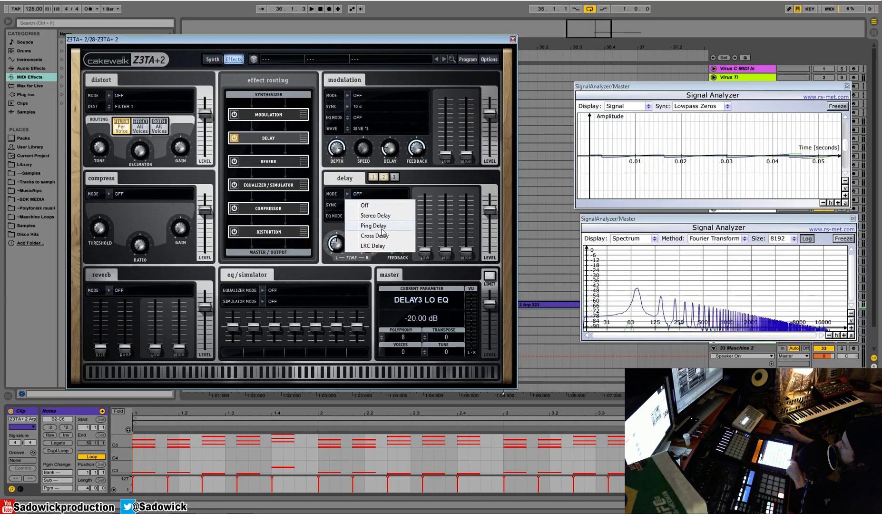
{"action": "left_click", "coordinate": [374, 235]}
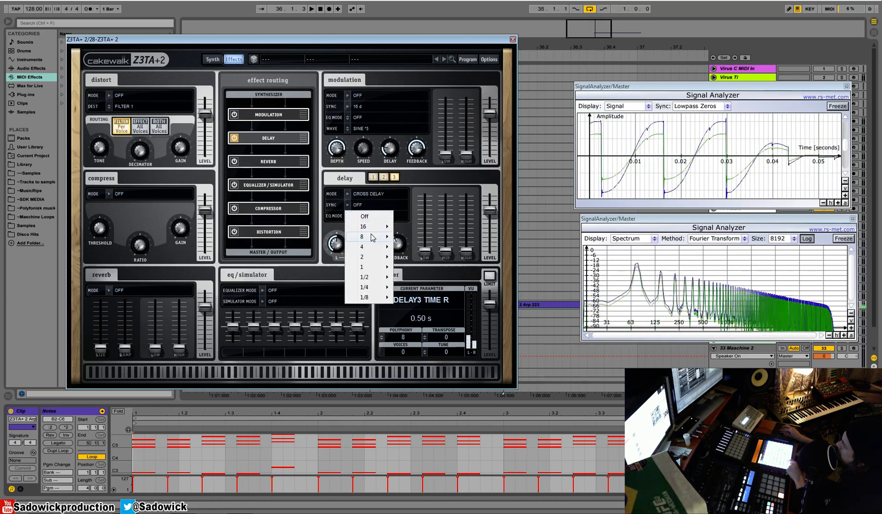
{"action": "mouse_move", "coordinate": [364, 276]}
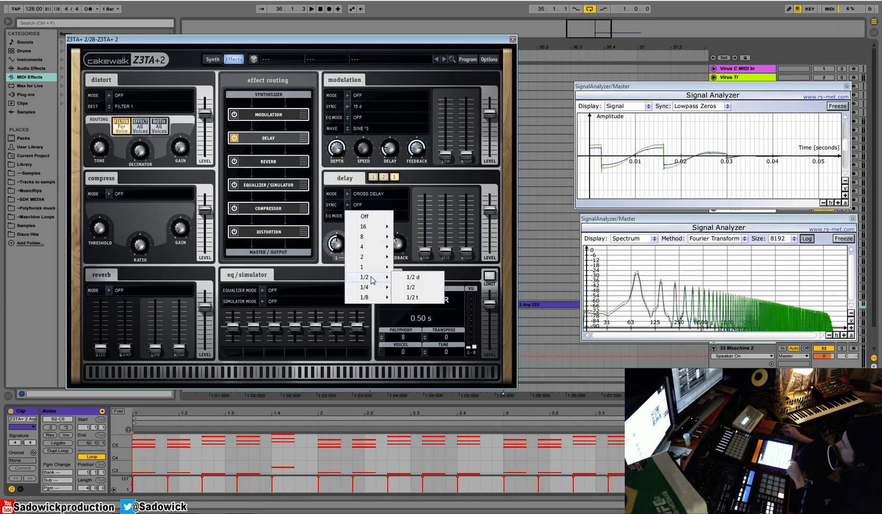
{"action": "left_click", "coordinate": [364, 287]}
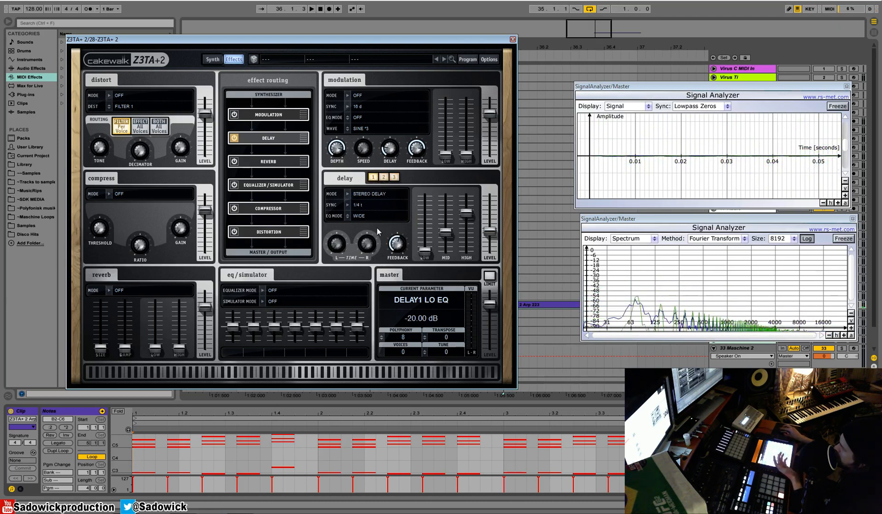
Audition the Plate, Small Room, Mid Hall and Large Hall reverb types
{"action": "left_click", "coordinate": [118, 290]}
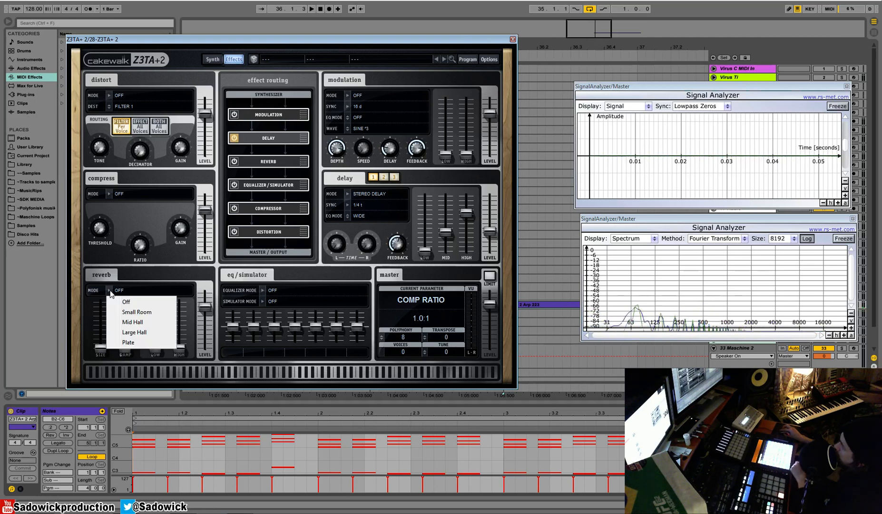
{"action": "mouse_move", "coordinate": [170, 319]}
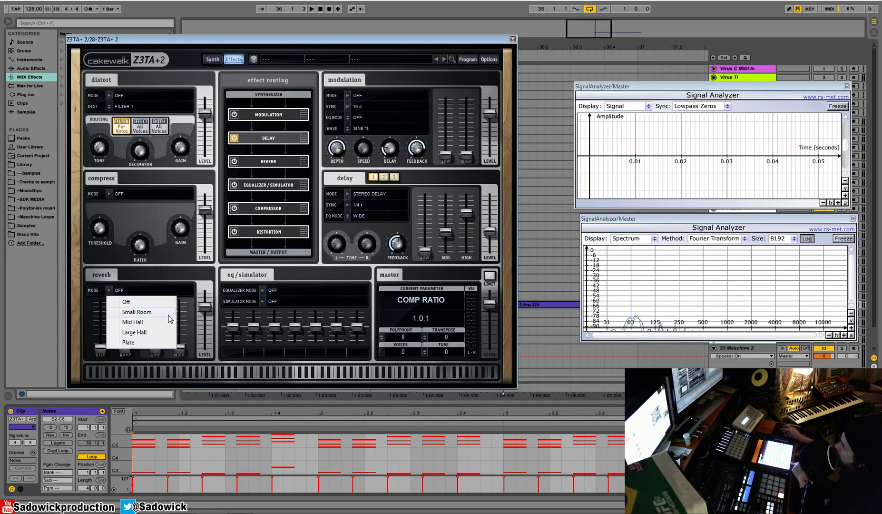
{"action": "left_click", "coordinate": [127, 342]}
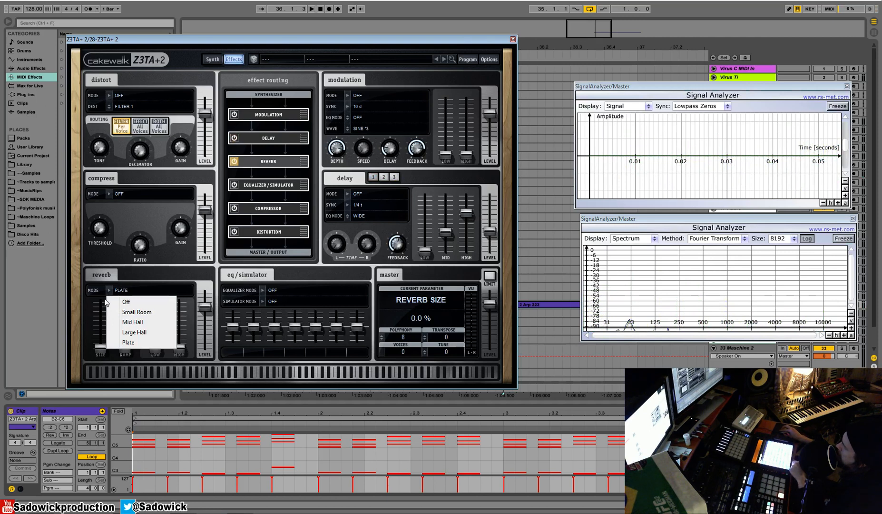
{"action": "left_click", "coordinate": [136, 312]}
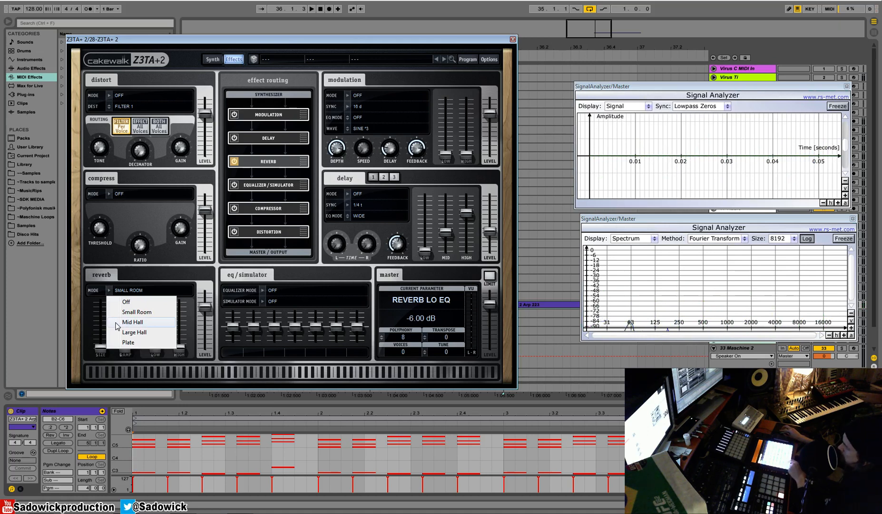
{"action": "left_click", "coordinate": [133, 322]}
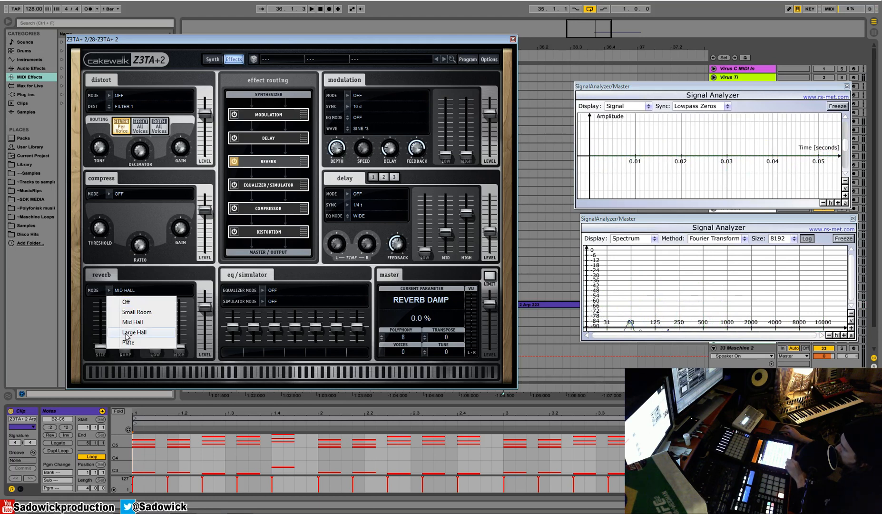
{"action": "left_click", "coordinate": [135, 332]}
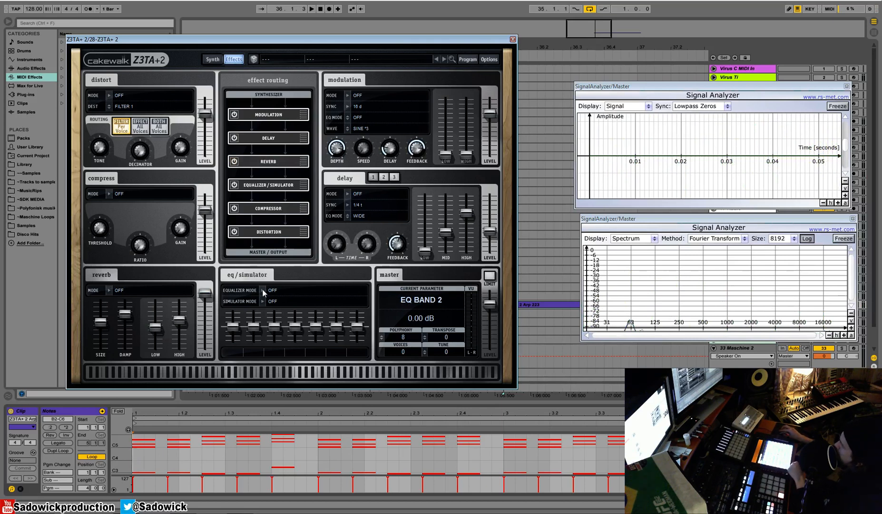
{"action": "left_click", "coordinate": [272, 301]}
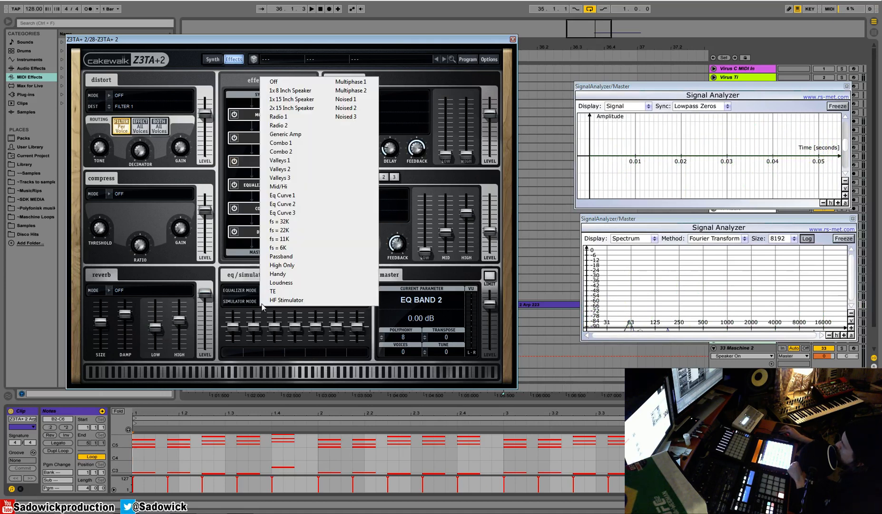
{"action": "mouse_move", "coordinate": [345, 99]}
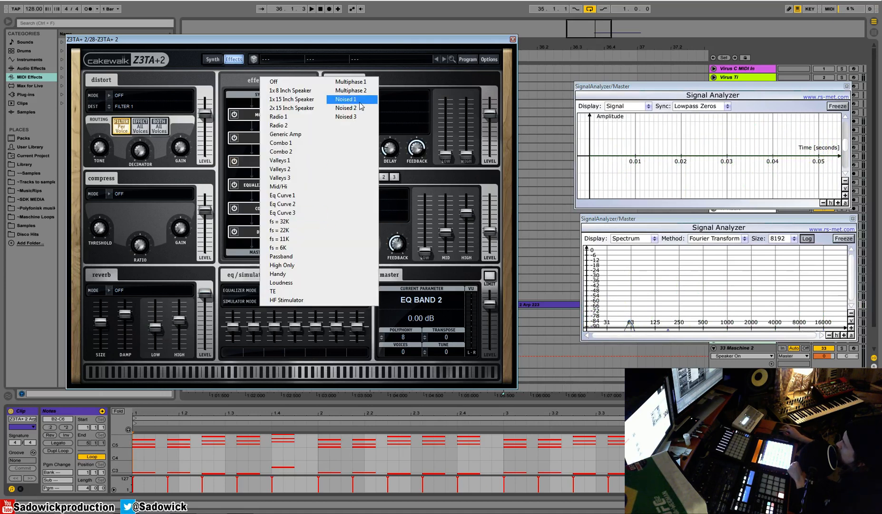
{"action": "mouse_move", "coordinate": [291, 108]}
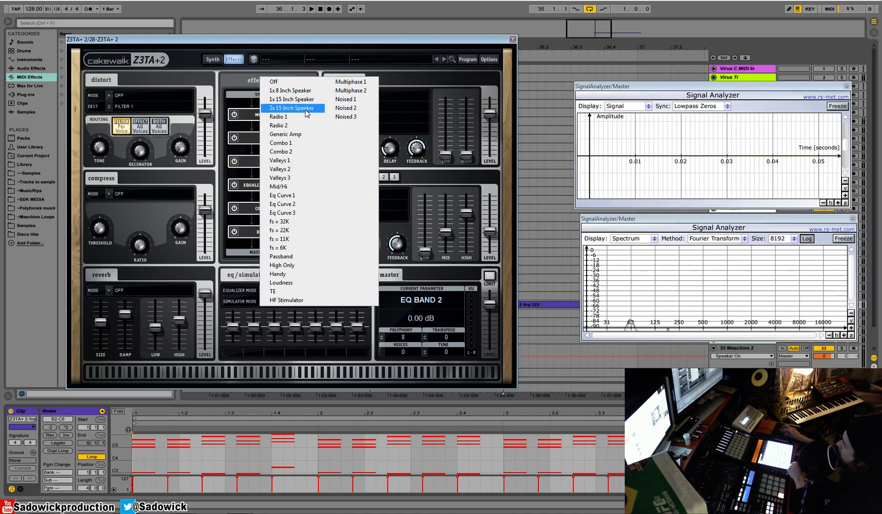
{"action": "left_click", "coordinate": [292, 107]}
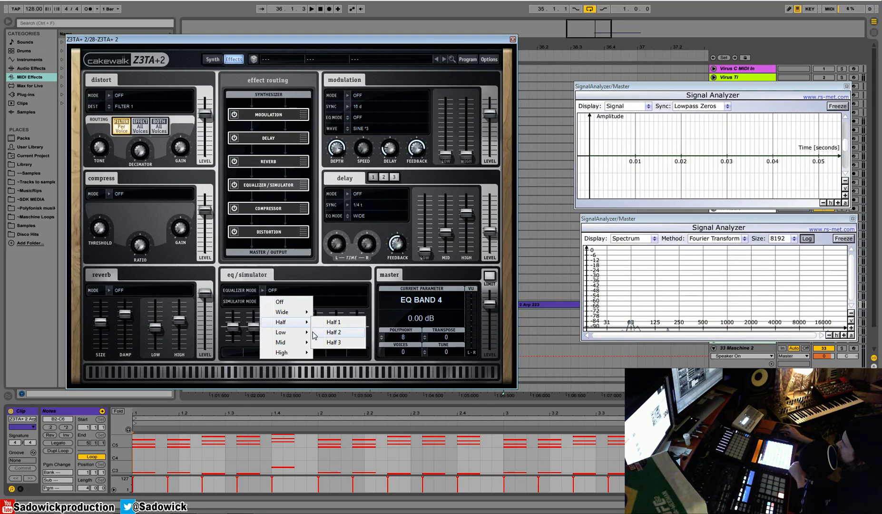
{"action": "mouse_move", "coordinate": [231, 214]}
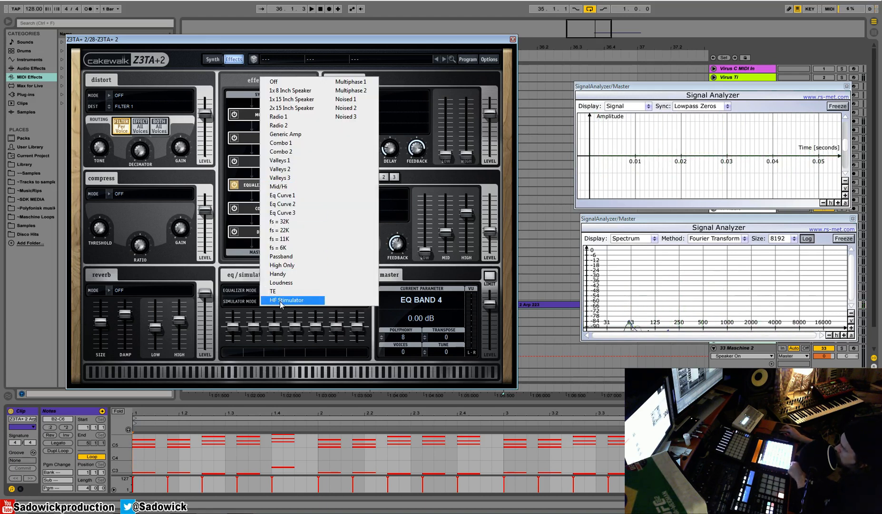
{"action": "left_click", "coordinate": [286, 299]}
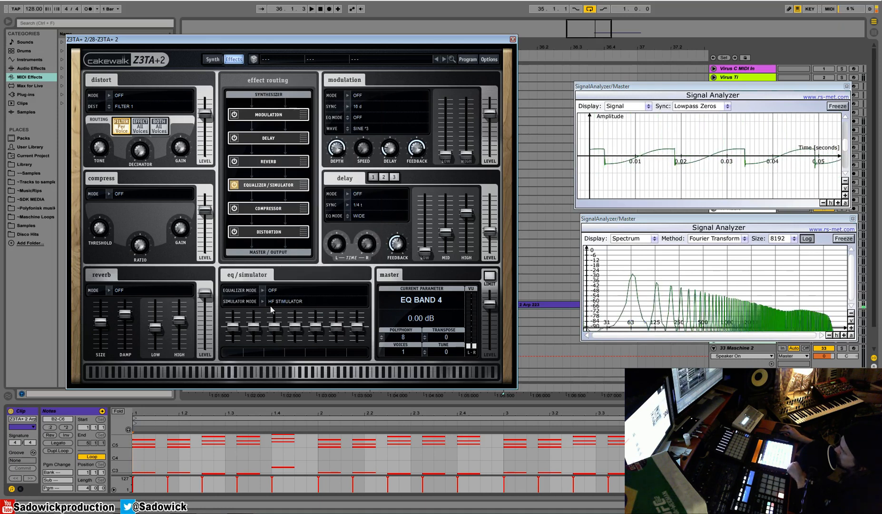
{"action": "left_click", "coordinate": [284, 301]}
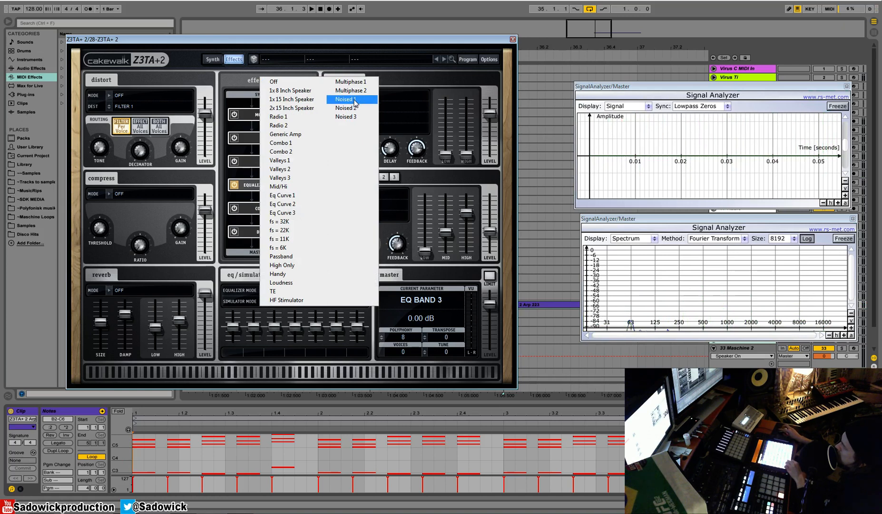
{"action": "left_click", "coordinate": [350, 90]}
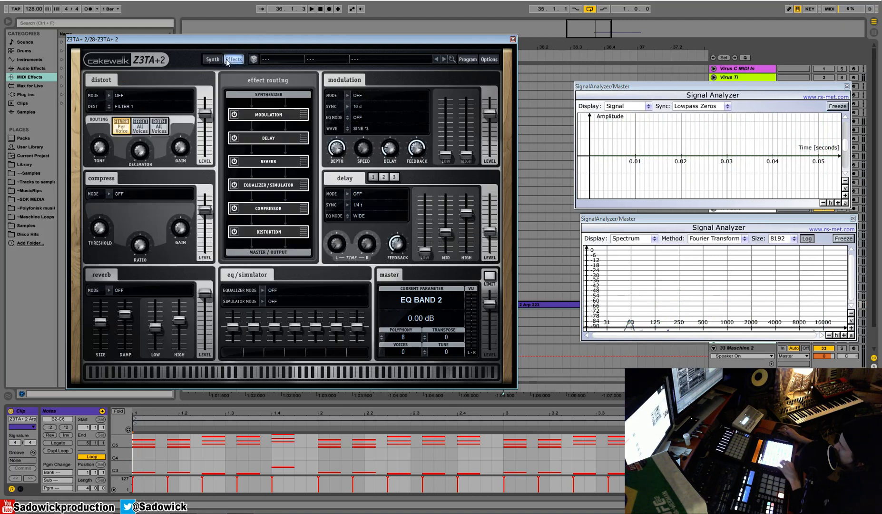
Set the equalizer to Wide 1 and nudge EQ band 5's gain down and back up
{"action": "left_click", "coordinate": [272, 289]}
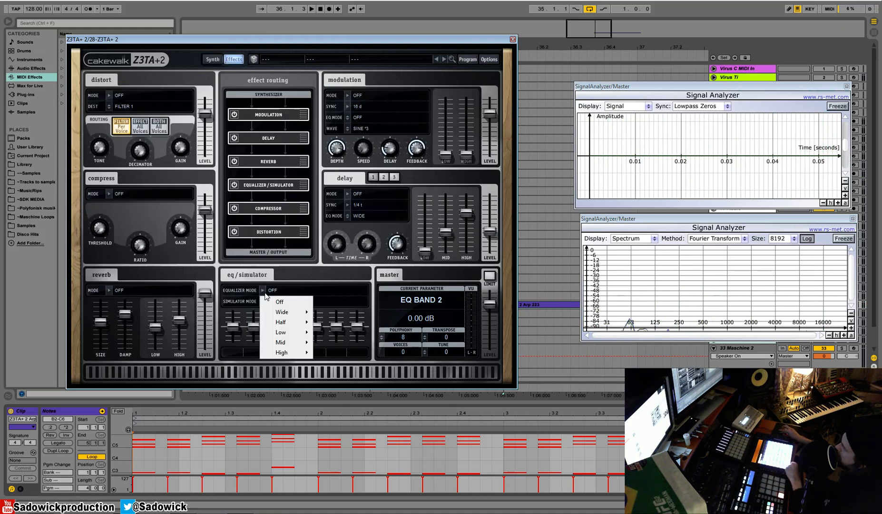
{"action": "mouse_move", "coordinate": [281, 311]}
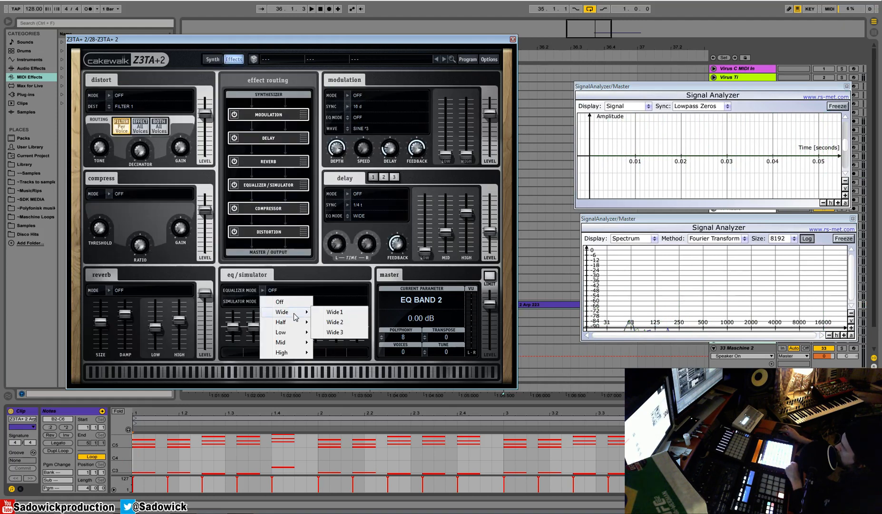
{"action": "left_click", "coordinate": [333, 311]}
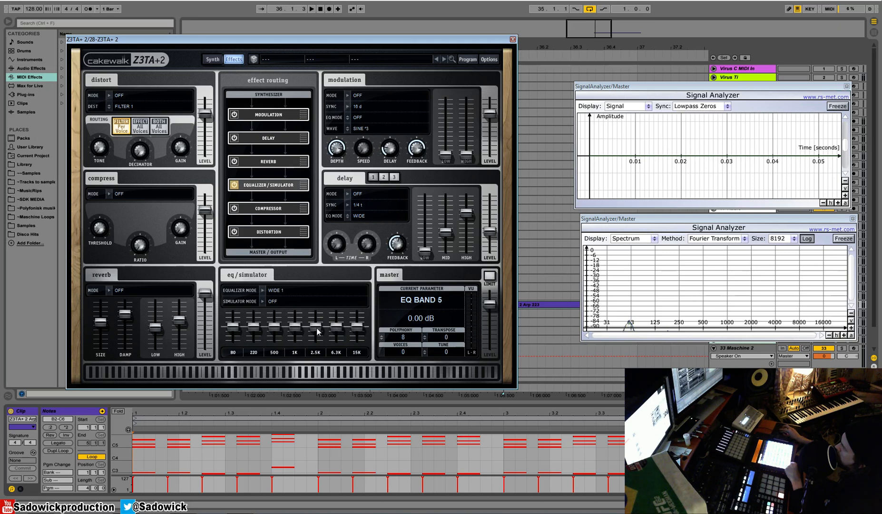
{"action": "left_click_drag", "start_coordinate": [315, 326], "coordinate": [314, 331]}
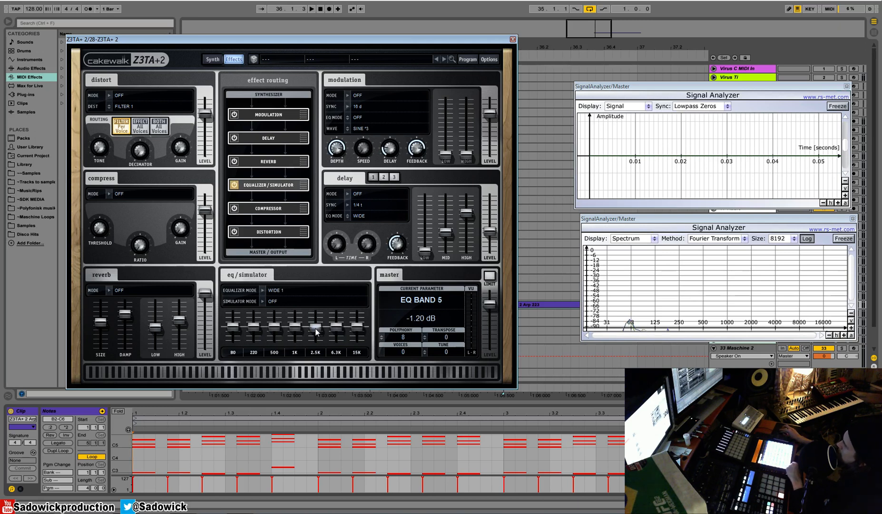
{"action": "left_click_drag", "start_coordinate": [315, 331], "coordinate": [315, 327]}
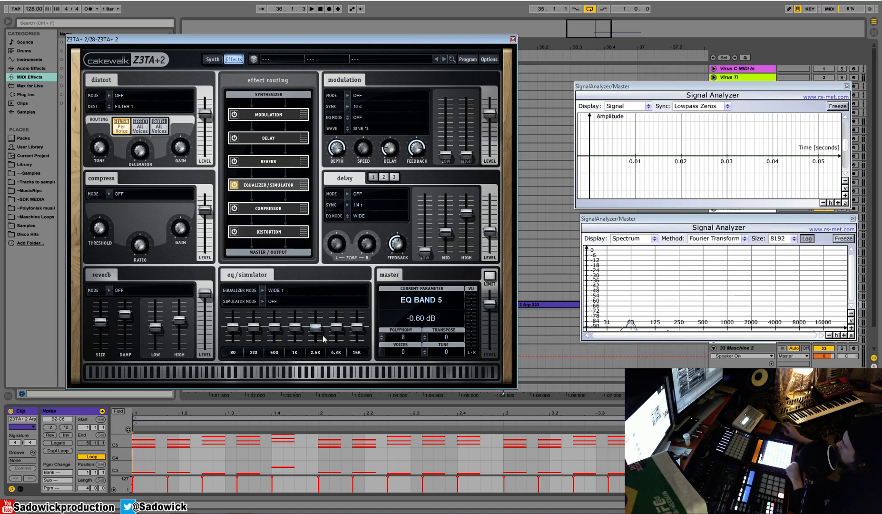
{"action": "left_click_drag", "start_coordinate": [335, 326], "coordinate": [334, 329]}
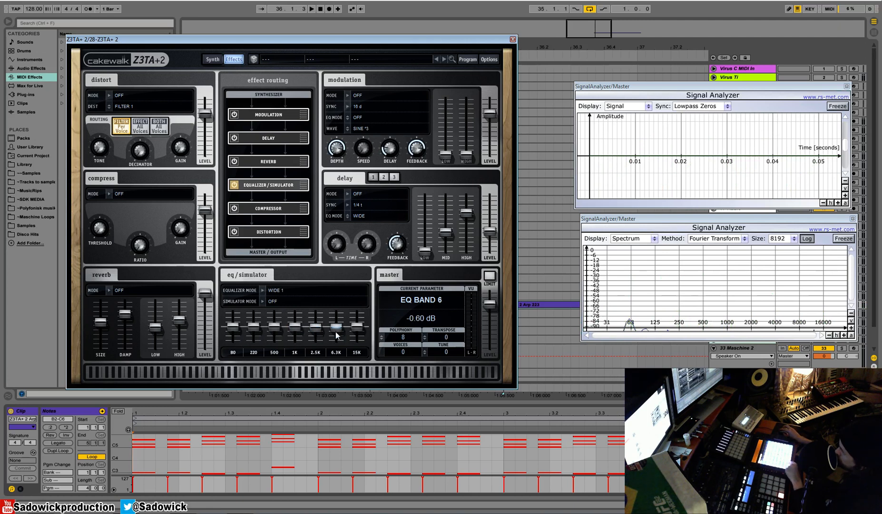
Boost EQ band 6 toward 18 dB and raise the lowest band to about 9 dB
{"action": "left_click_drag", "start_coordinate": [335, 327], "coordinate": [335, 312]}
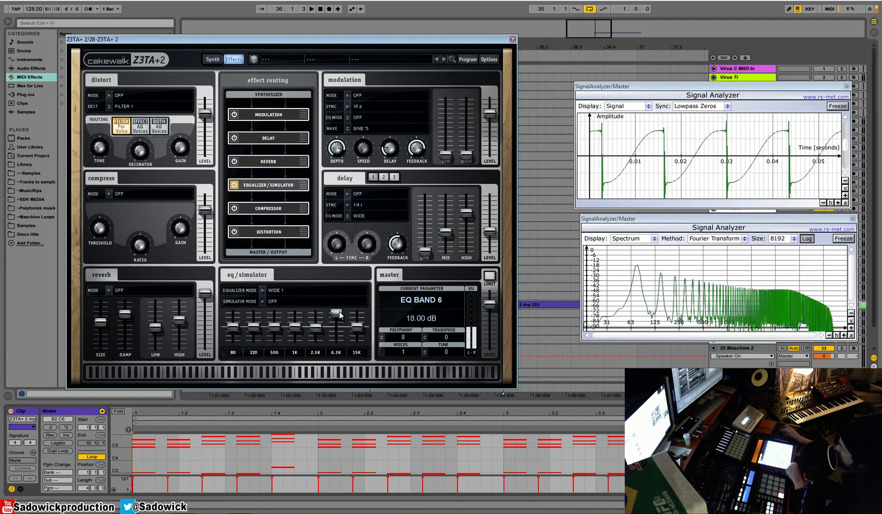
{"action": "left_click_drag", "start_coordinate": [334, 312], "coordinate": [335, 320]}
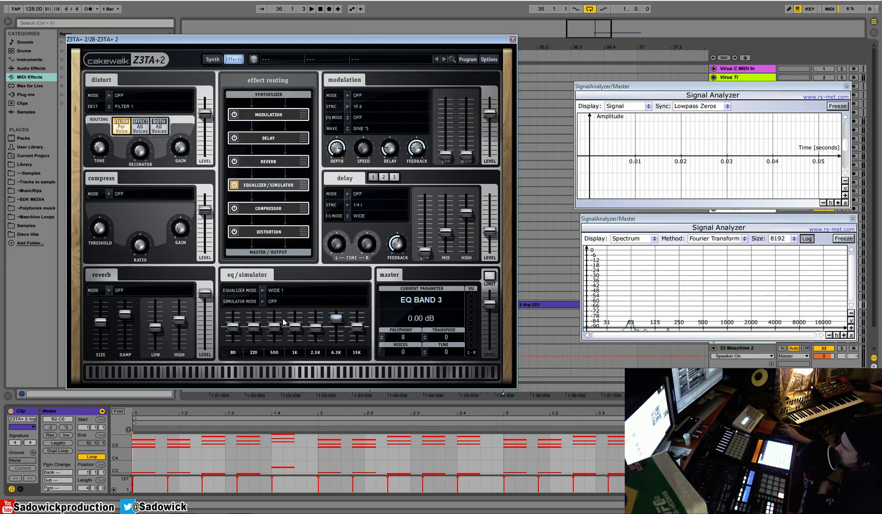
{"action": "left_click_drag", "start_coordinate": [232, 332], "coordinate": [232, 319]}
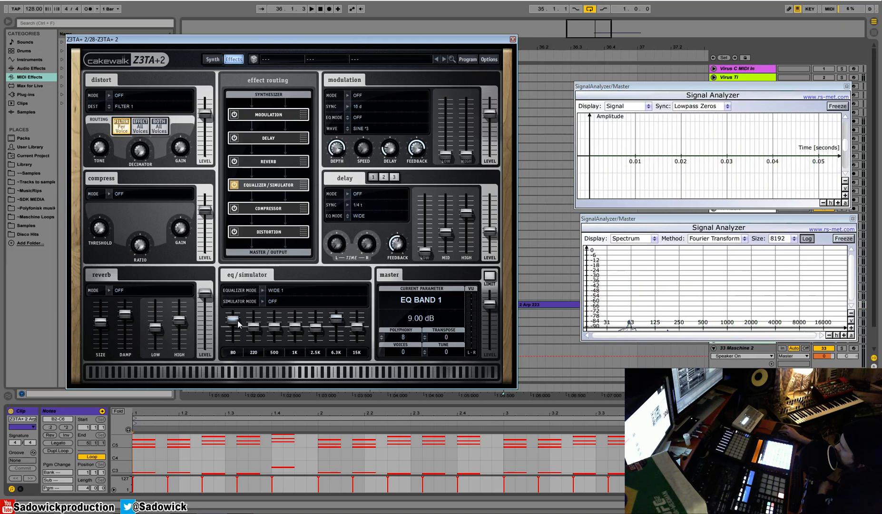
{"action": "left_click_drag", "start_coordinate": [232, 319], "coordinate": [232, 318]}
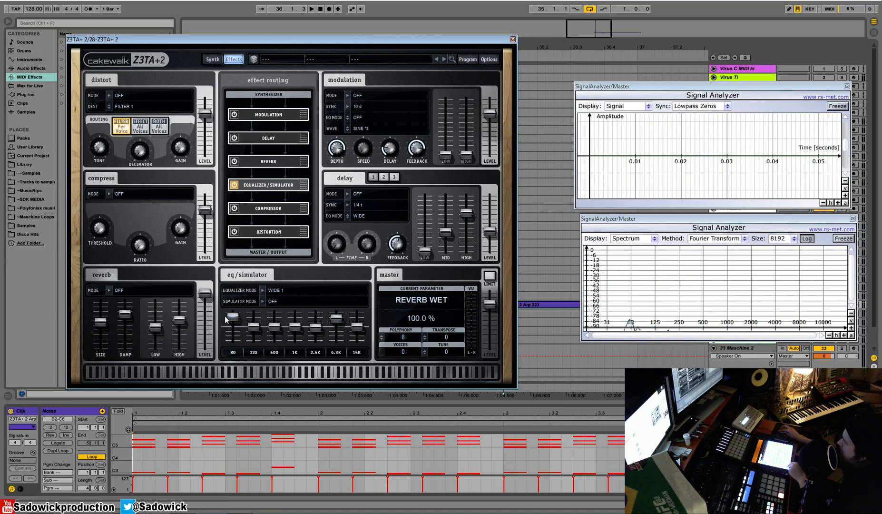
{"action": "left_click", "coordinate": [252, 326]}
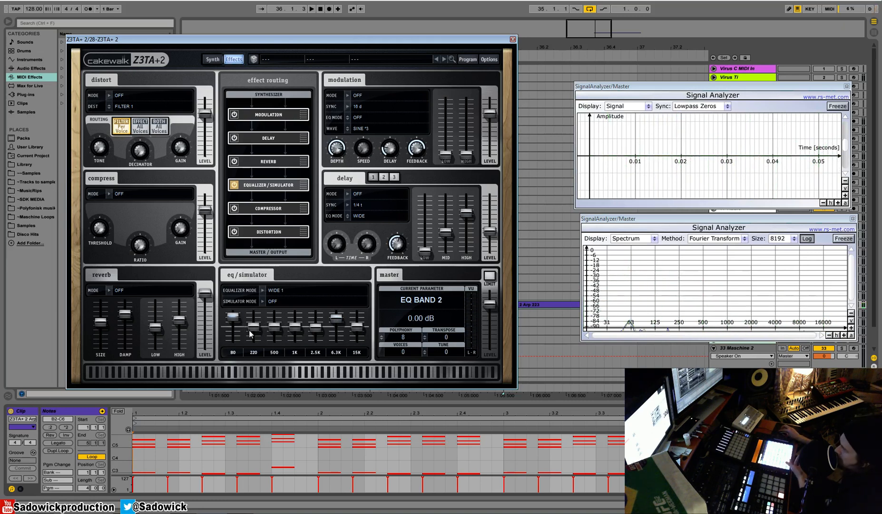
{"action": "left_click", "coordinate": [275, 290]}
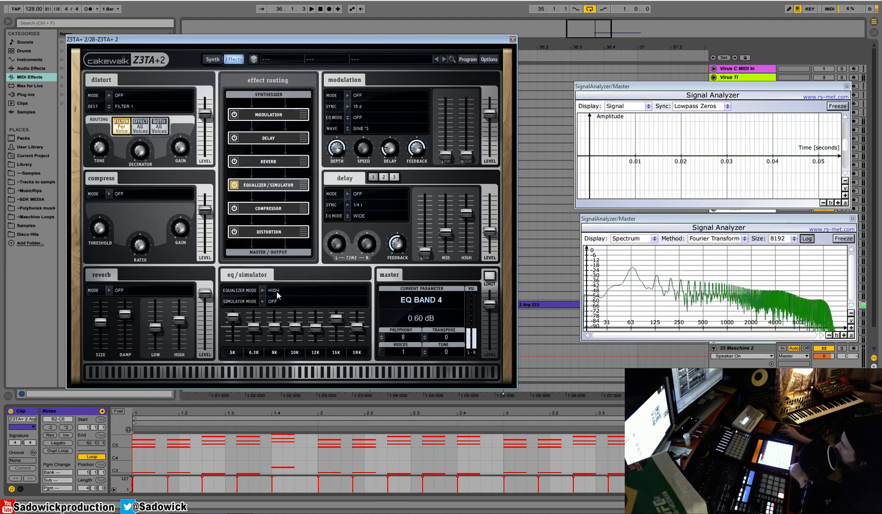
Choose Low equalizer mode, adjust master output volume, and return to the Synth page
{"action": "left_click", "coordinate": [273, 290]}
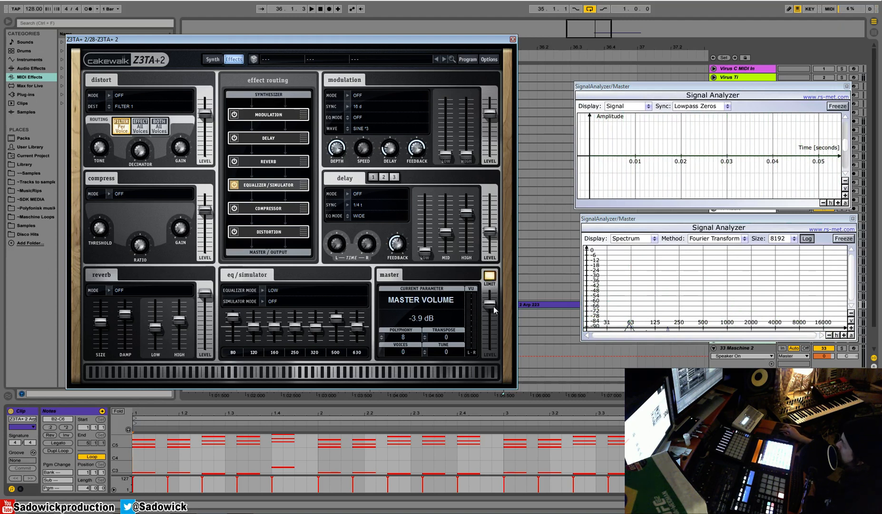
{"action": "left_click_drag", "start_coordinate": [489, 292], "coordinate": [490, 304]}
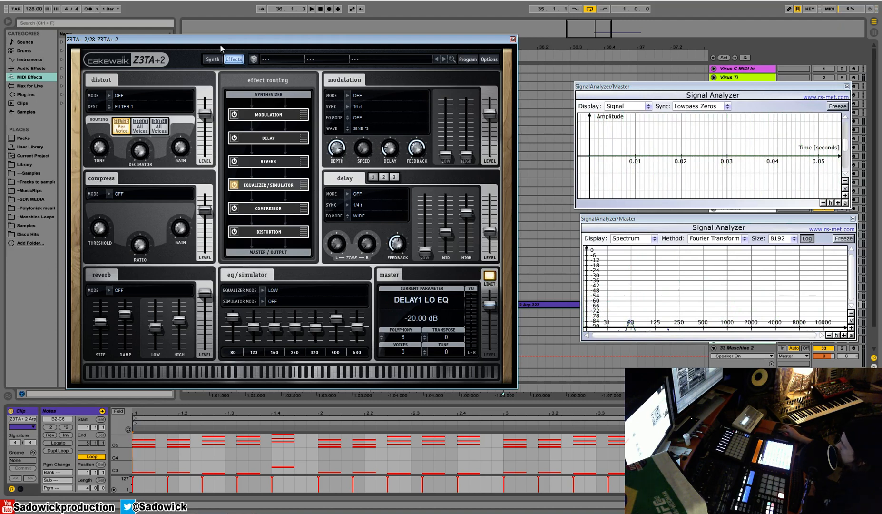
{"action": "mouse_move", "coordinate": [287, 176]}
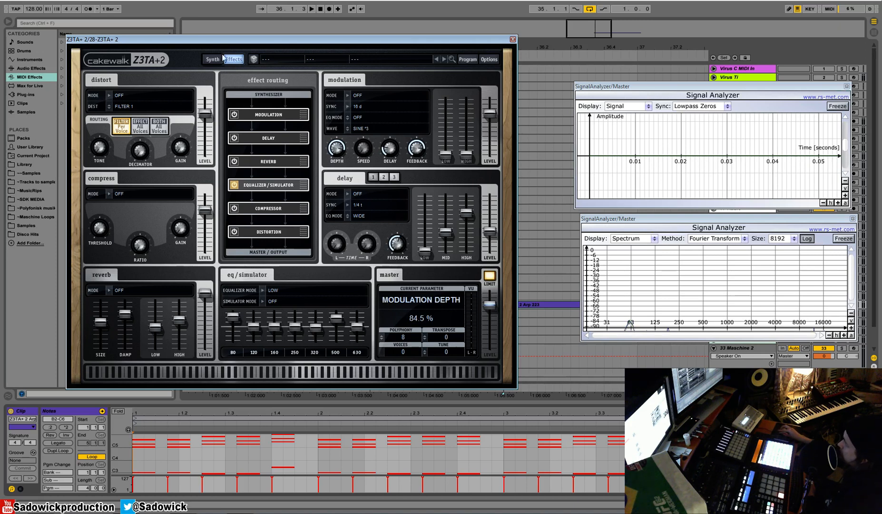
{"action": "left_click", "coordinate": [213, 59]}
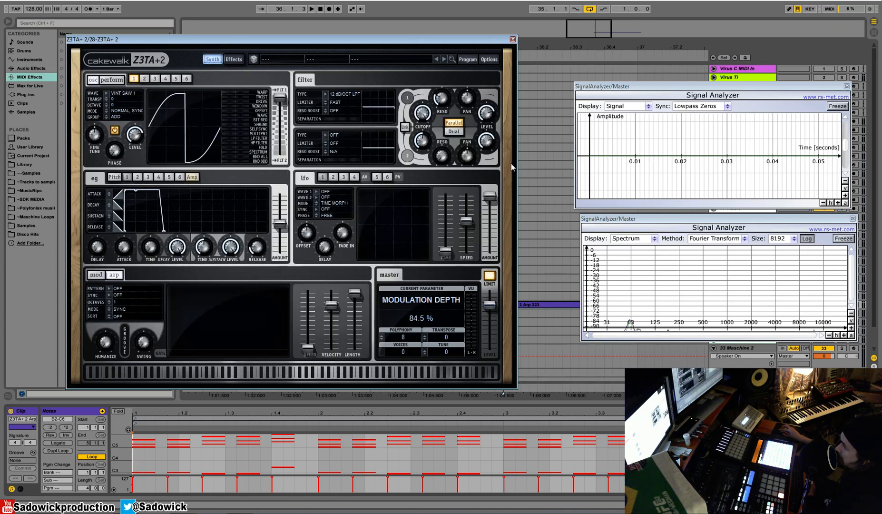